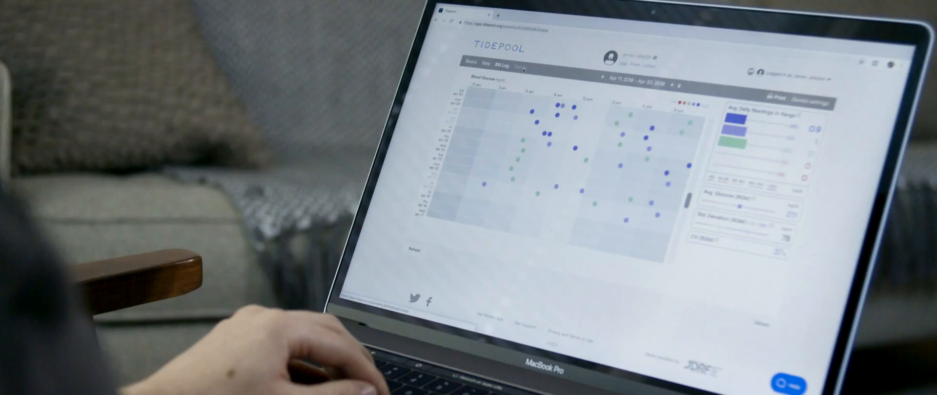
# Step: Navigate from the BG Log dashboard to Tidepool's Supported devices page
pyautogui.click(523, 62)
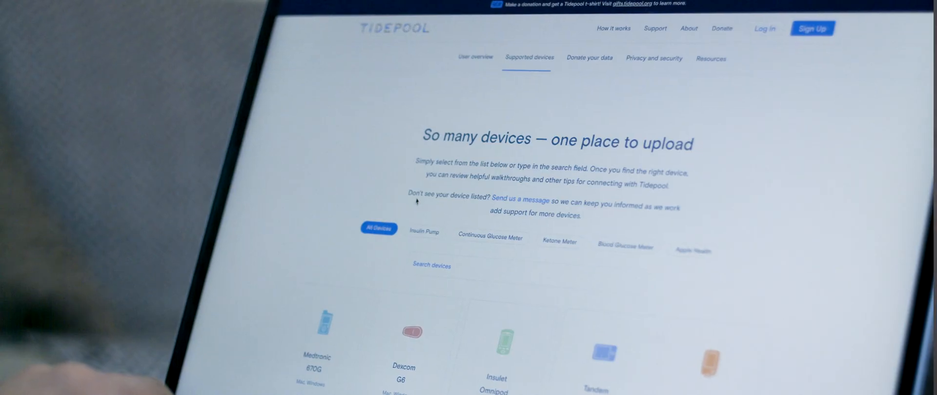
# Step: Filter the device list to Continuous Glucose Meters, showing Dexcom and Abbott FreeStyle Libre models
pyautogui.click(425, 232)
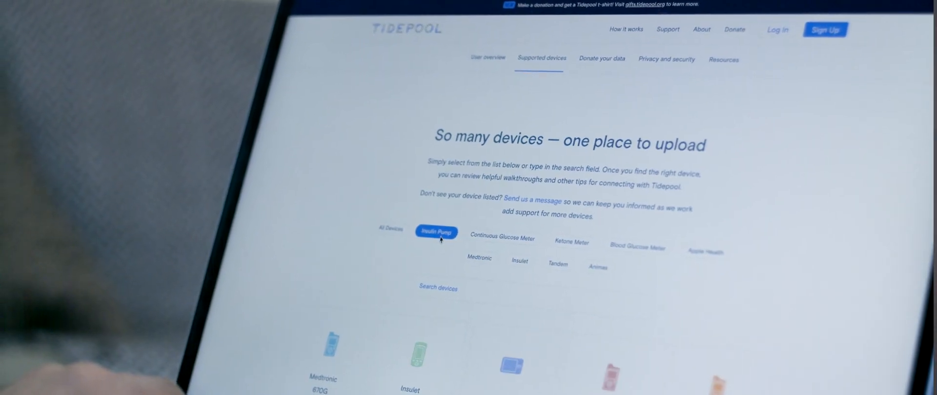
pyautogui.scroll(-3)
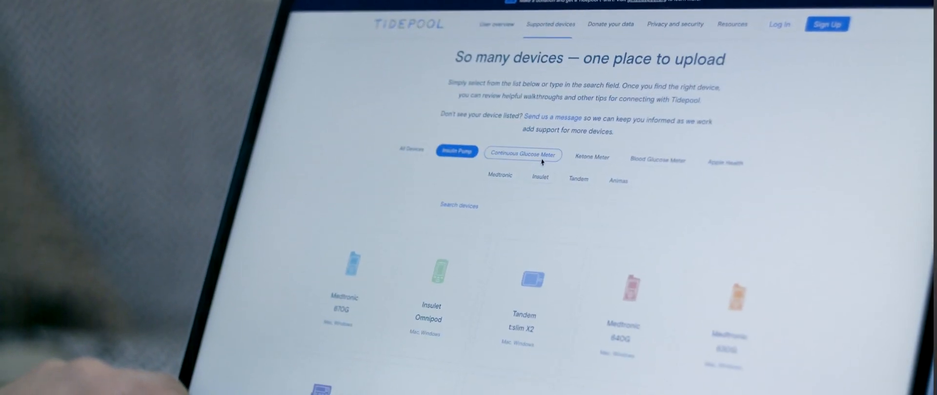
pyautogui.click(522, 154)
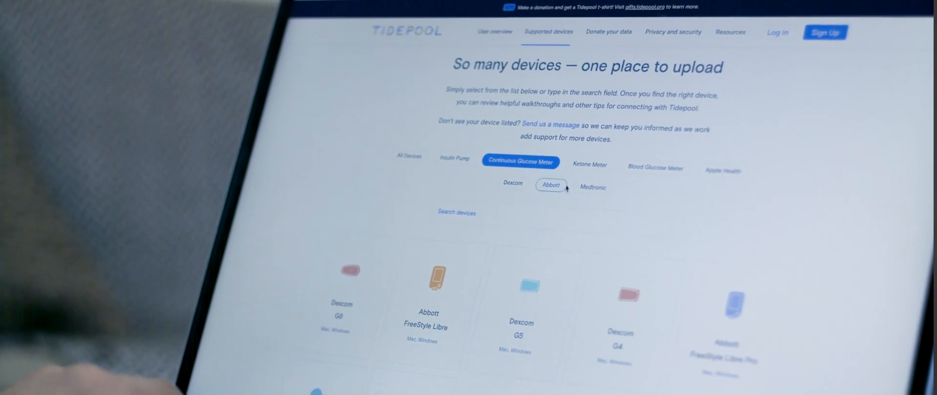